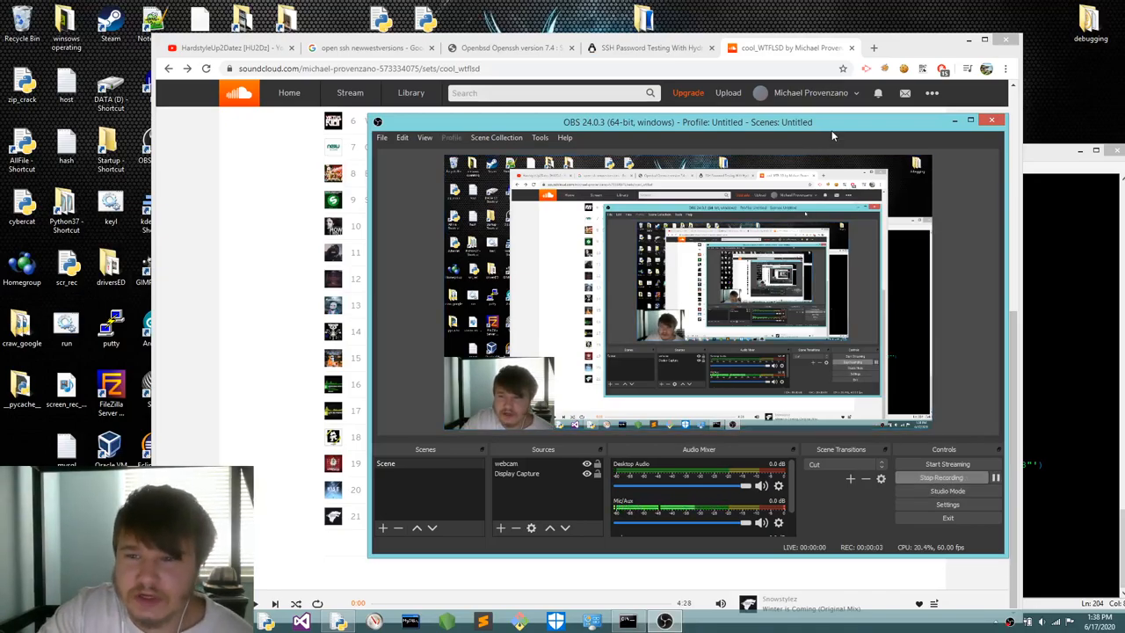
# Move the browser aside so the IDLE shell and downloader script are visible.
pyautogui.moveTo(688, 121); pyautogui.dragTo(430, 117)
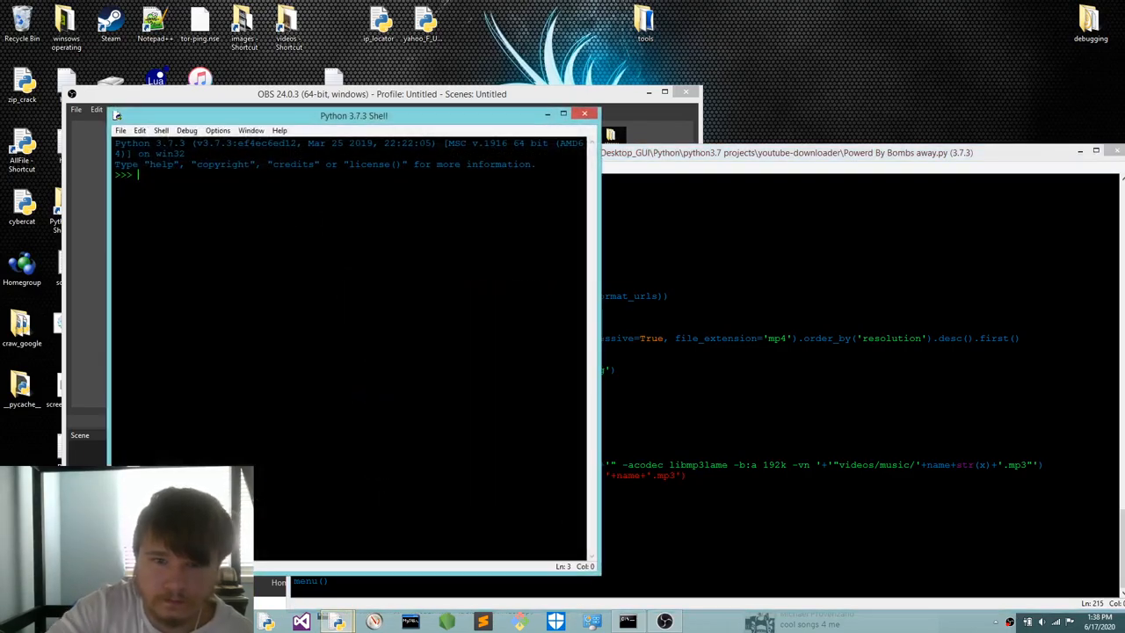
# Run the Bombs Away script with F5, set the YouTube channel, and start downloading with g.
pyautogui.press('F5')
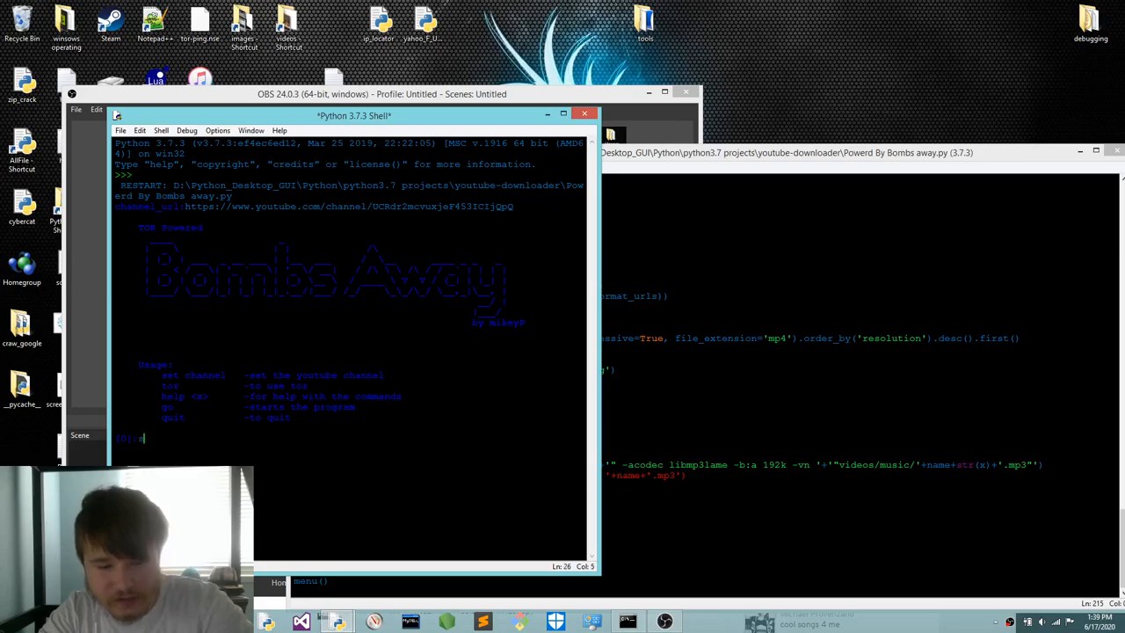
pyautogui.write('set')
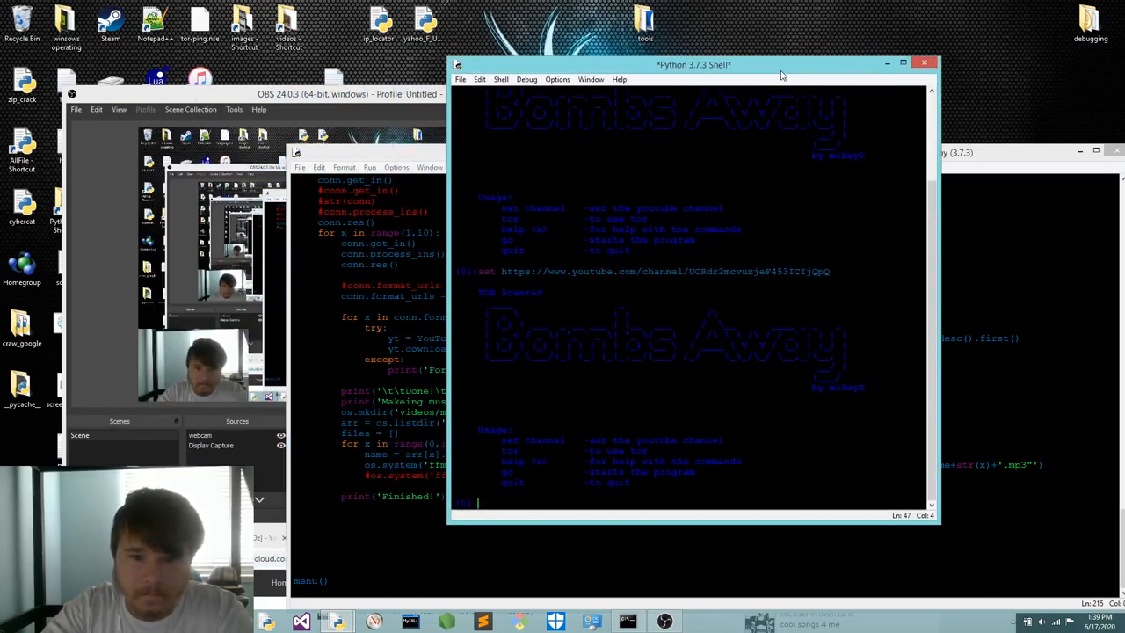
pyautogui.write('go')
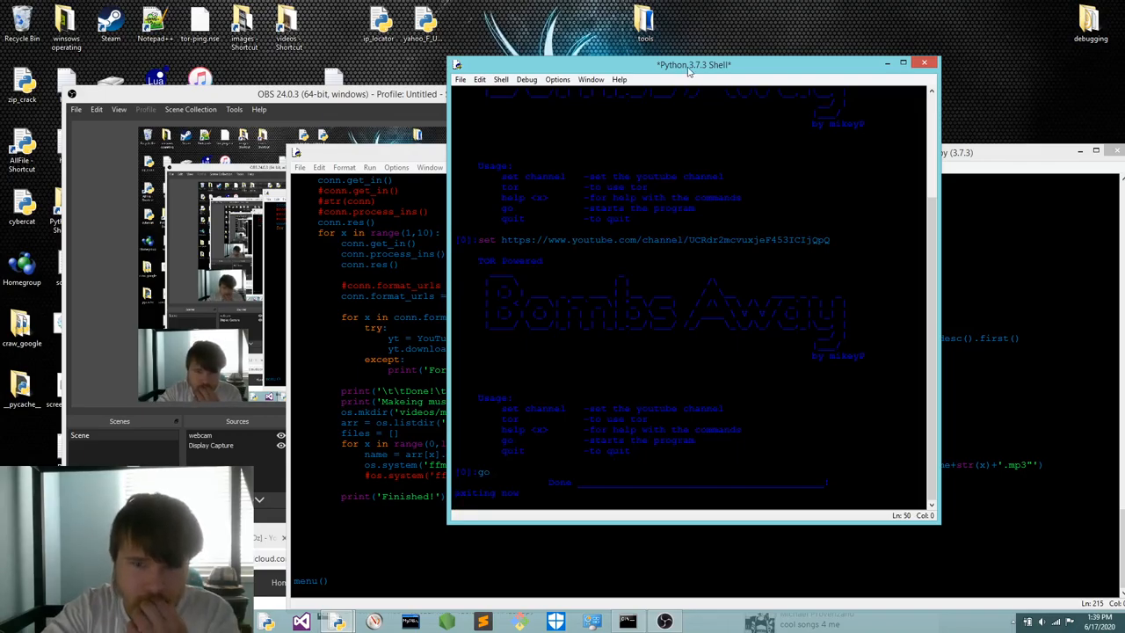
pyautogui.moveTo(692, 64); pyautogui.dragTo(272, 109)
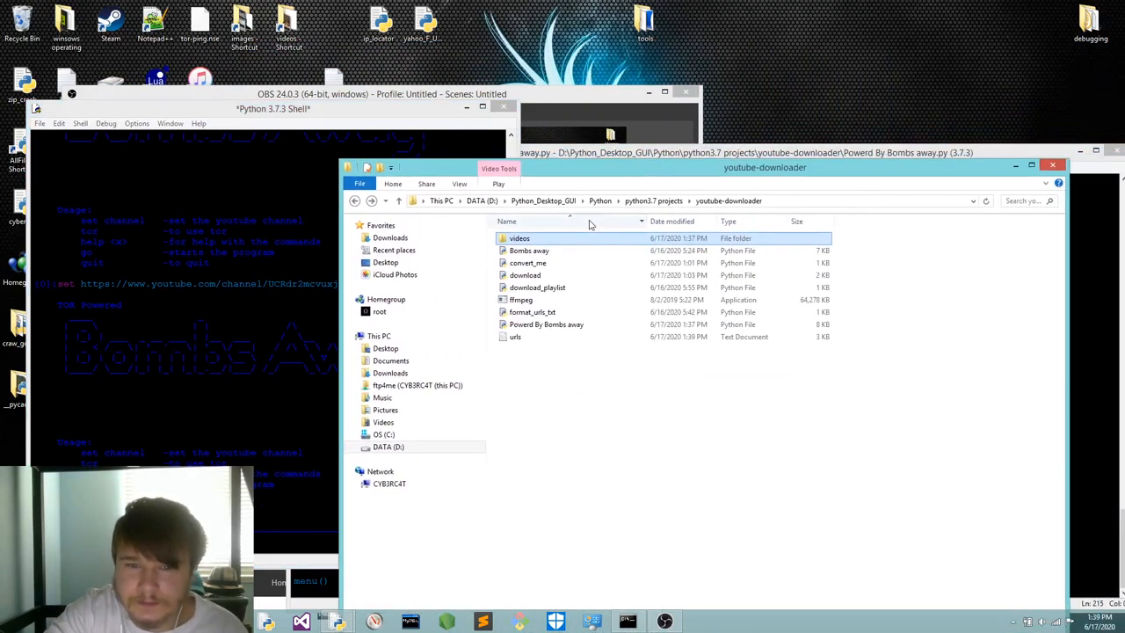
# Go into the youtube-downloader project's videos folder to watch downloads arrive.
pyautogui.doubleClick(520, 239)
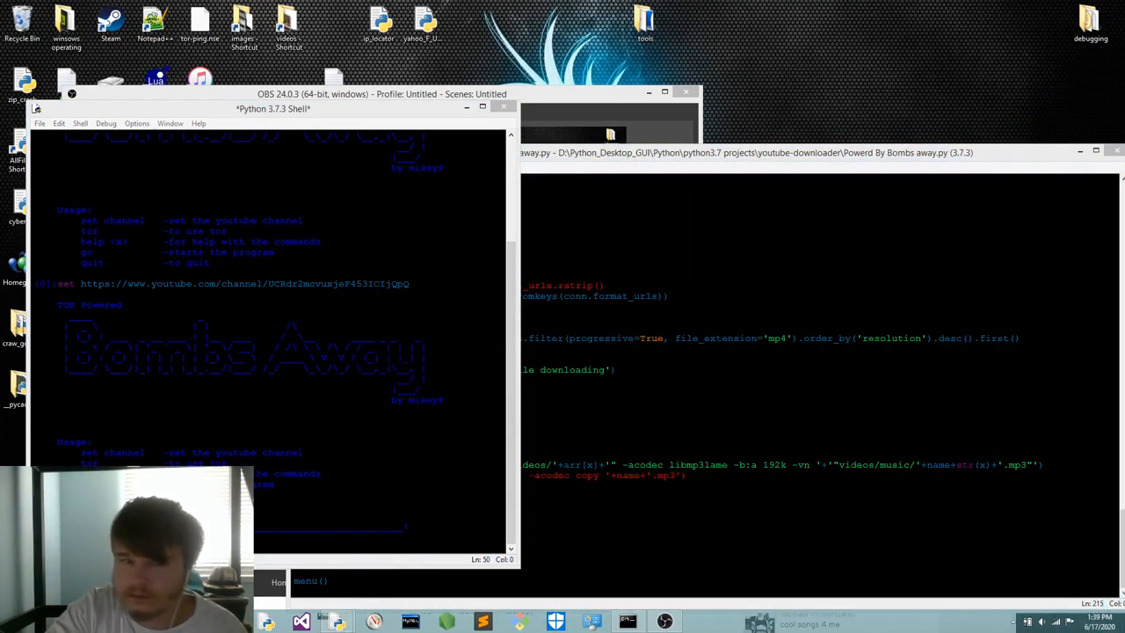
pyautogui.click(747, 151)
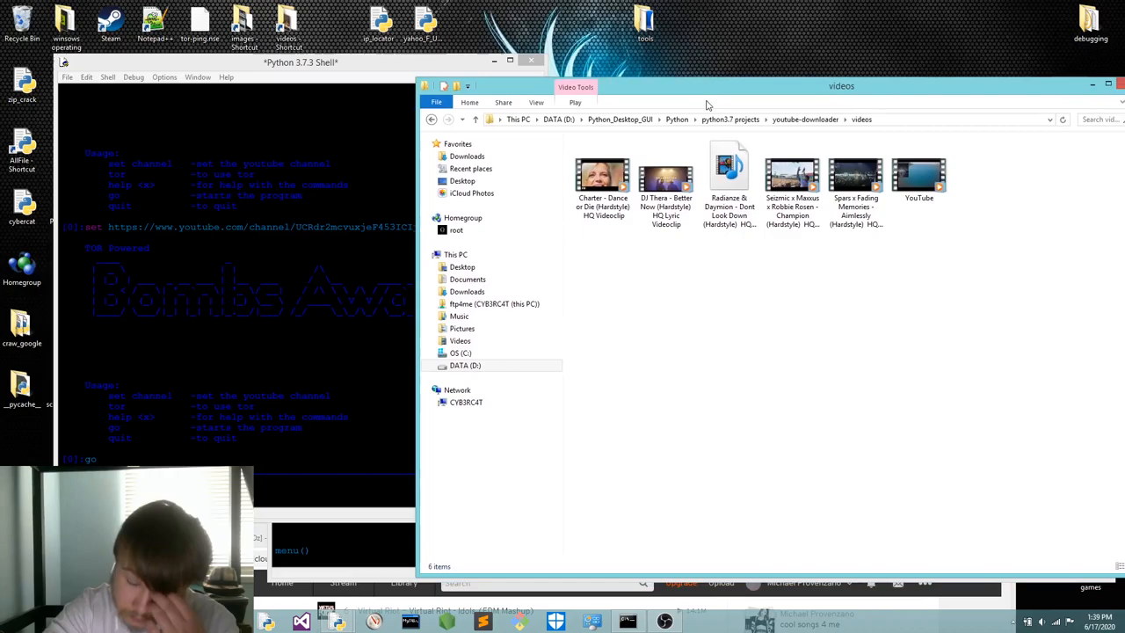
# Keep the videos folder focused while new downloads and the music folder appear.
pyautogui.click(917, 172)
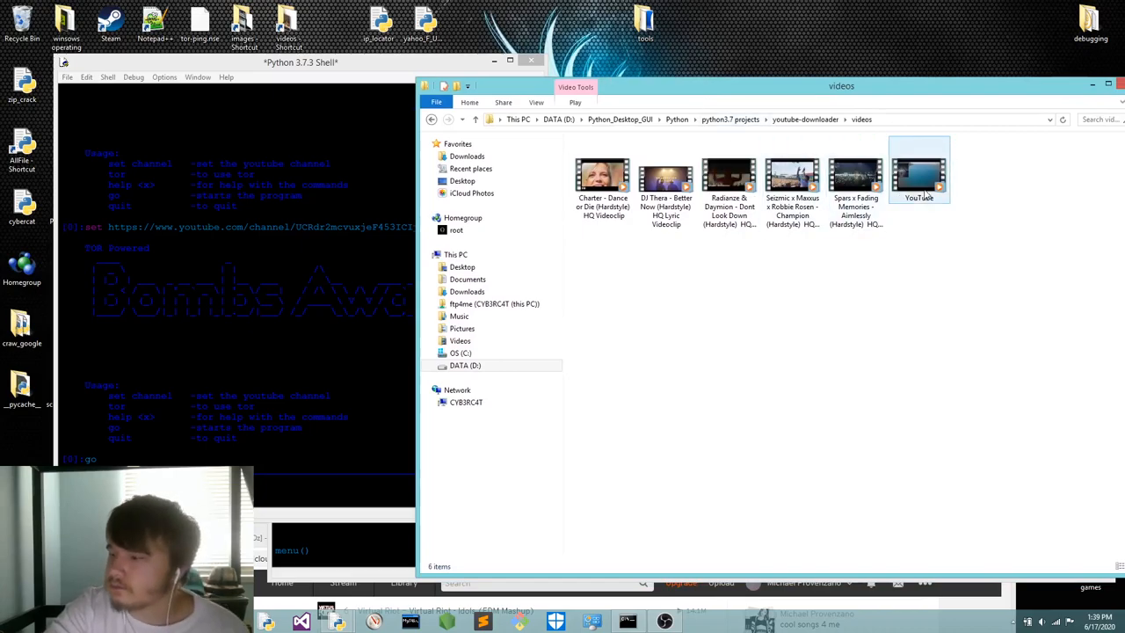
pyautogui.moveTo(917, 176)
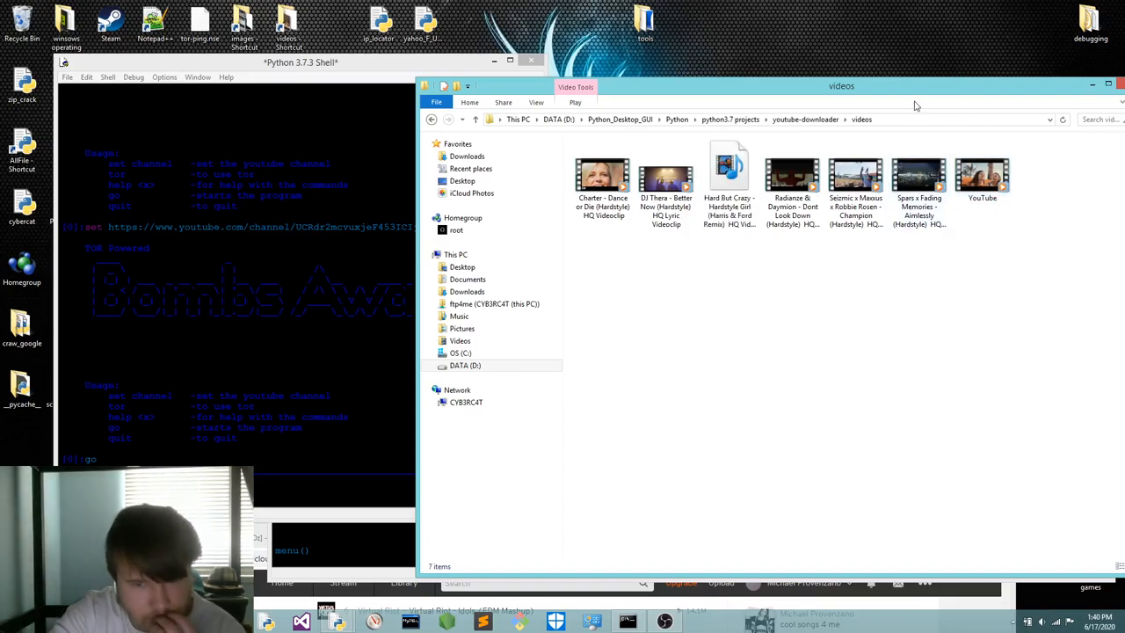
pyautogui.moveTo(970, 302)
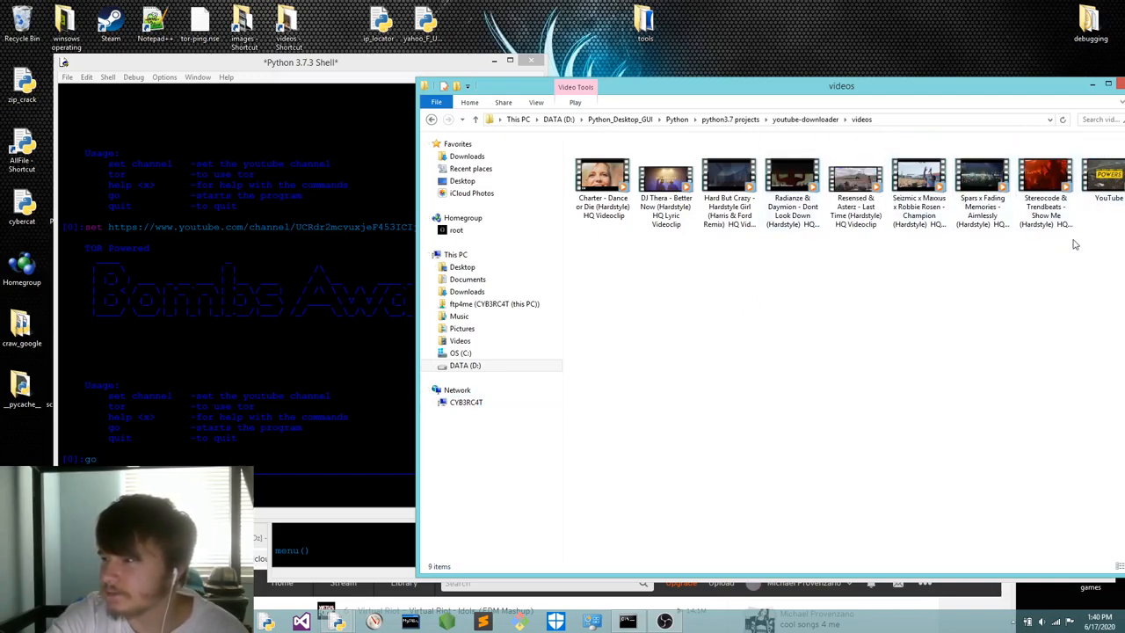
pyautogui.moveTo(811, 271)
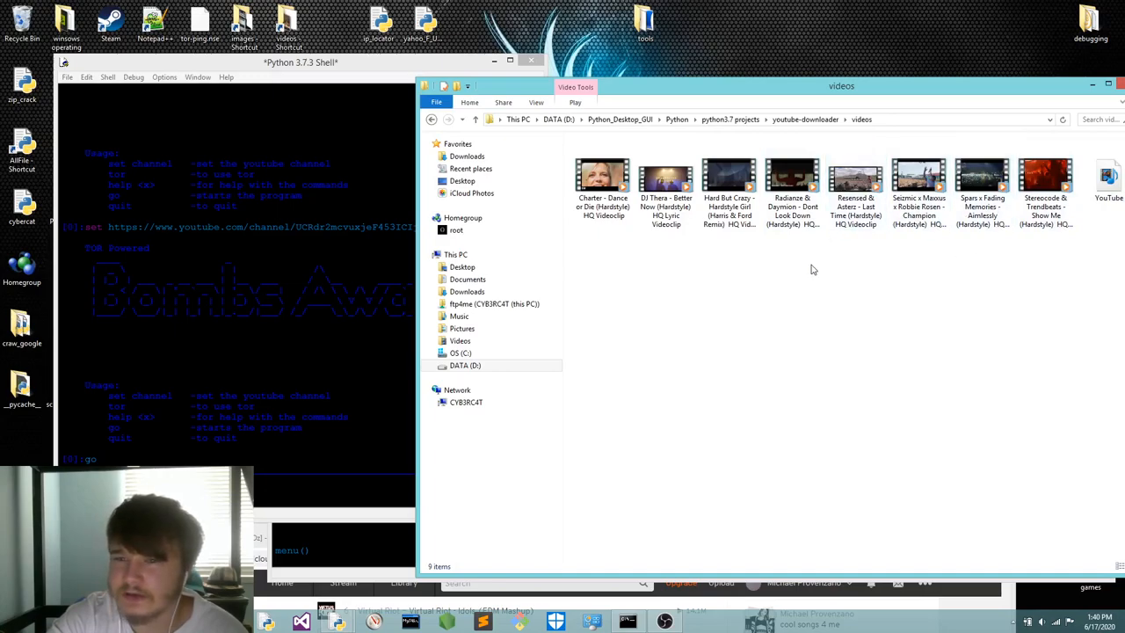
pyautogui.moveTo(615, 391)
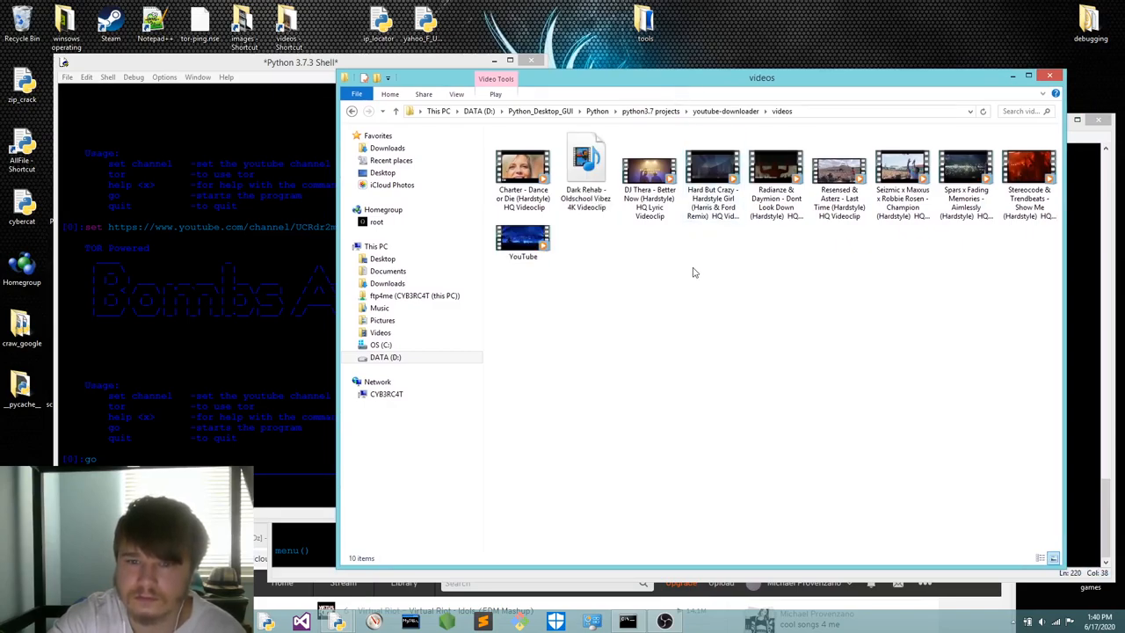
pyautogui.moveTo(694, 278)
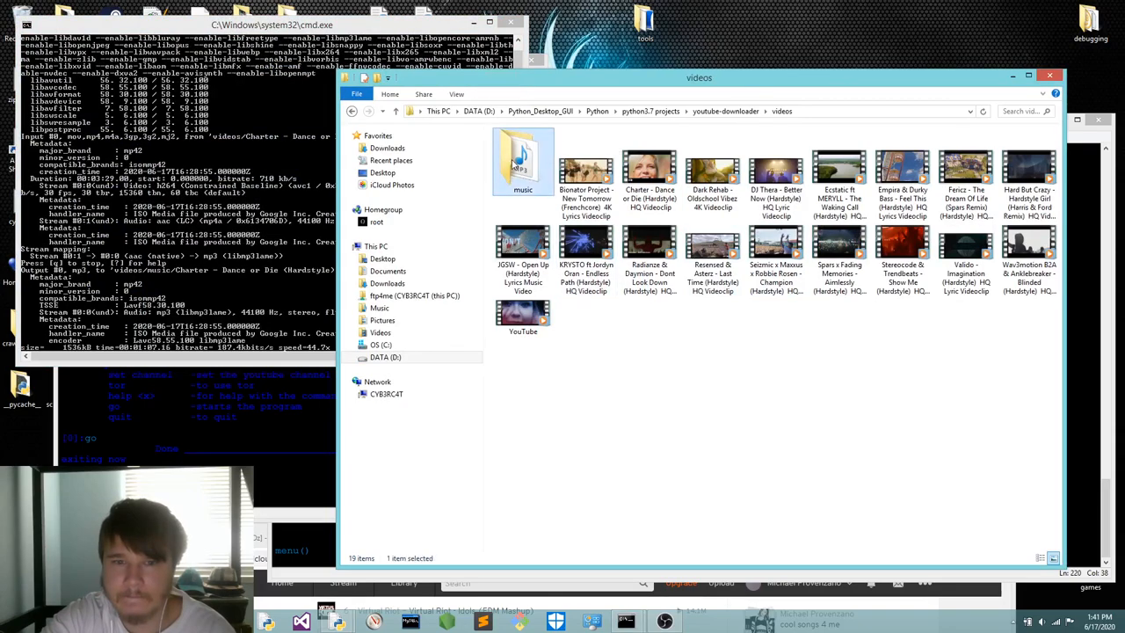
# Go into the music folder holding the converted MP3 tracks.
pyautogui.doubleClick(523, 158)
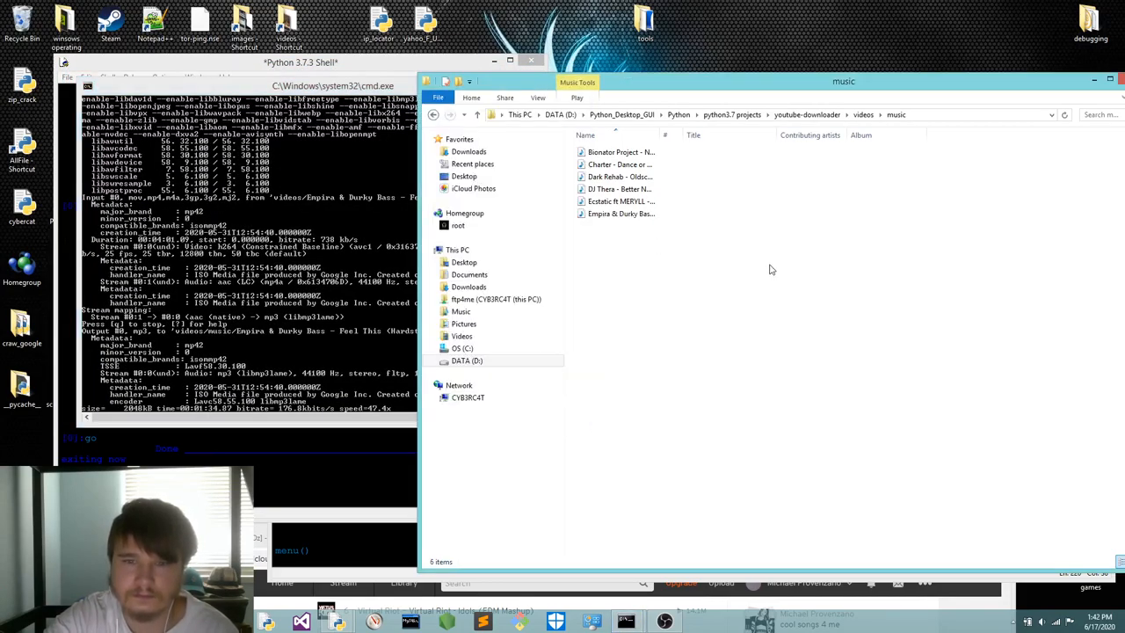
pyautogui.moveTo(759, 267)
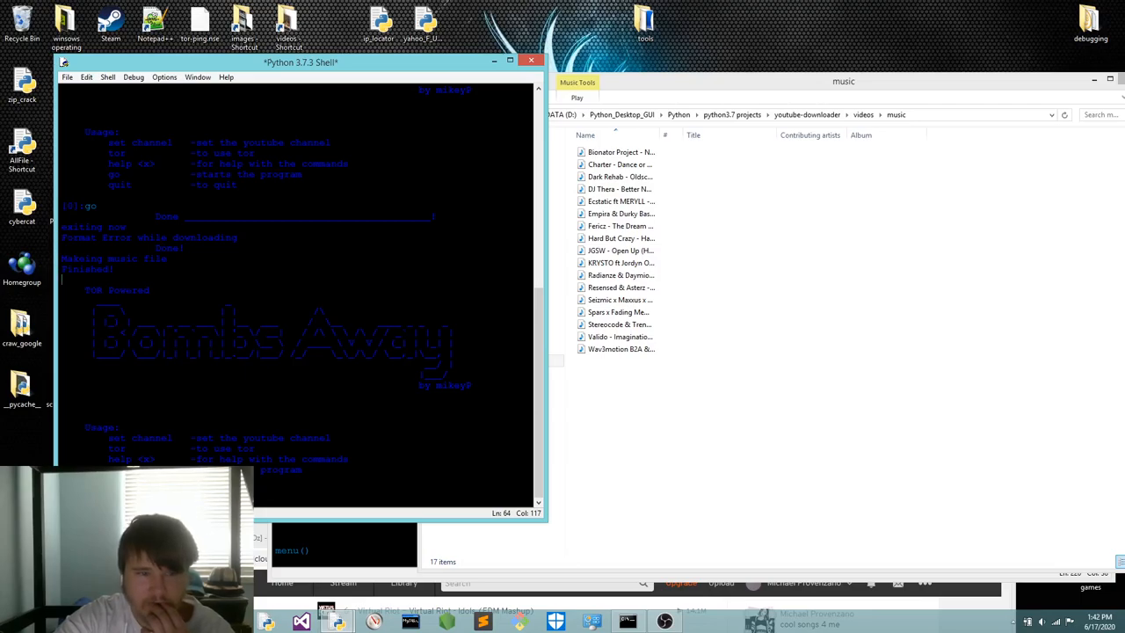
# Close the IDLE shell and confirm killing the still-running downloader.
pyautogui.click(530, 61)
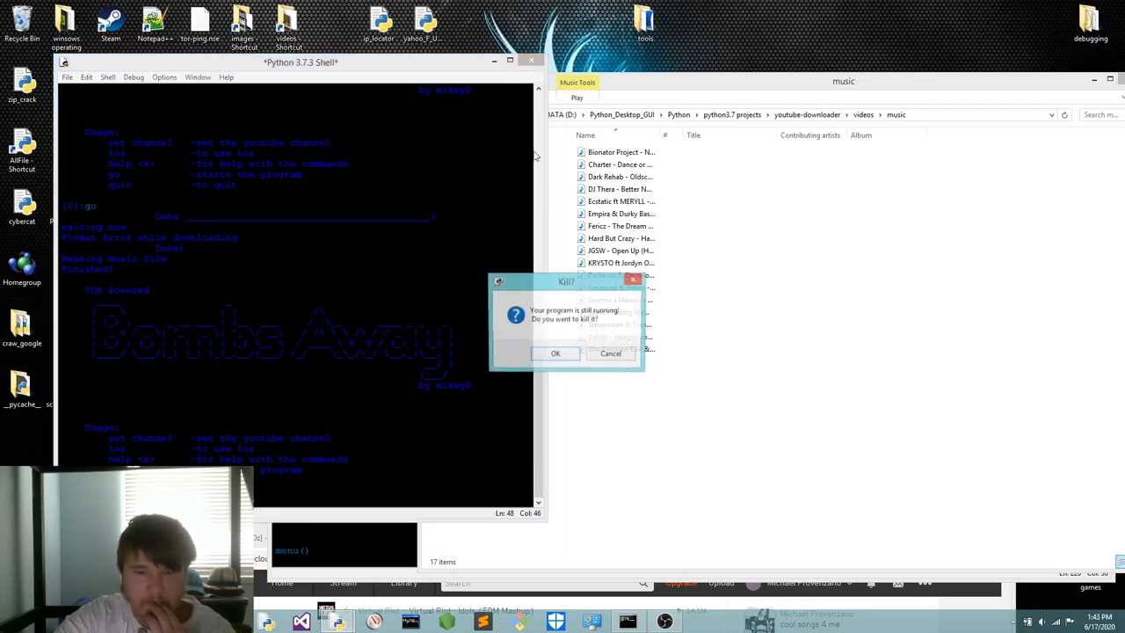
pyautogui.click(555, 351)
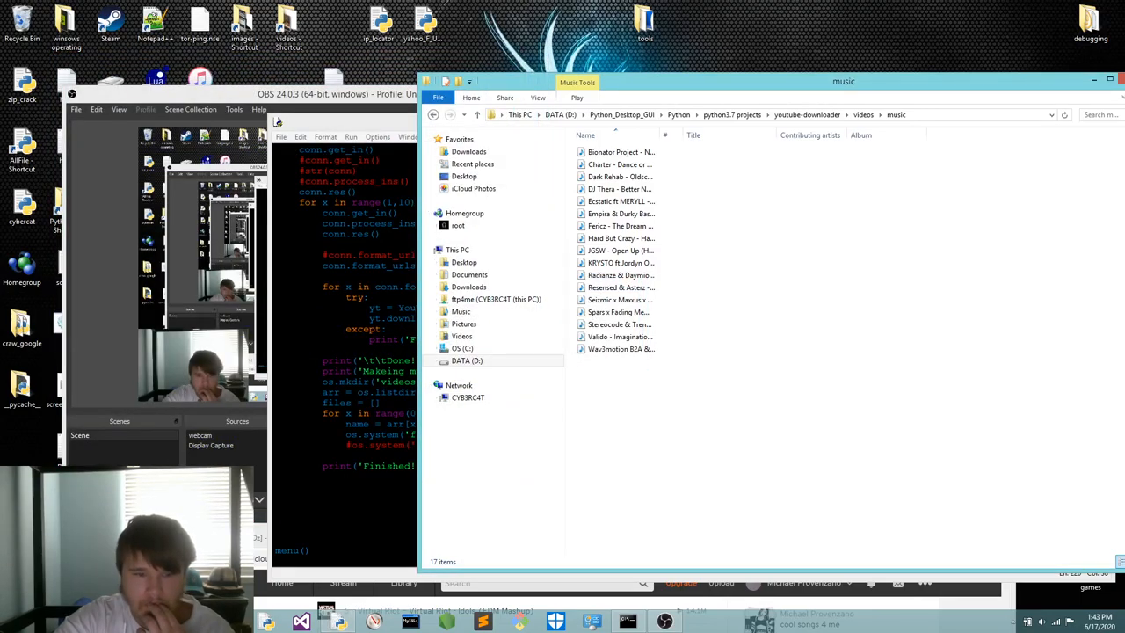
pyautogui.moveTo(134, 351)
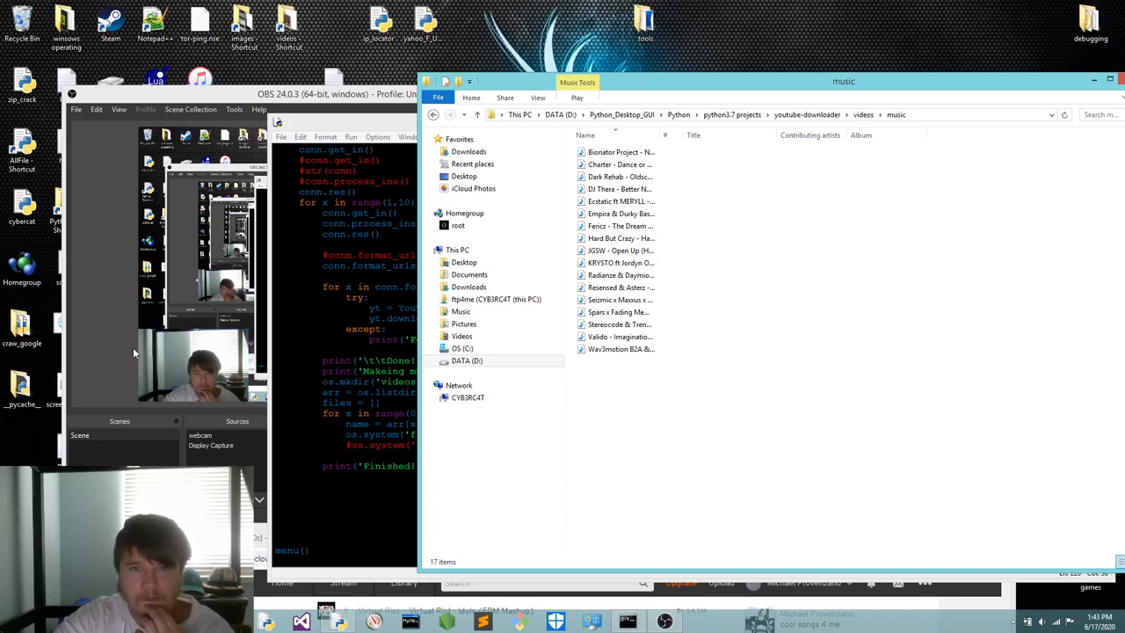